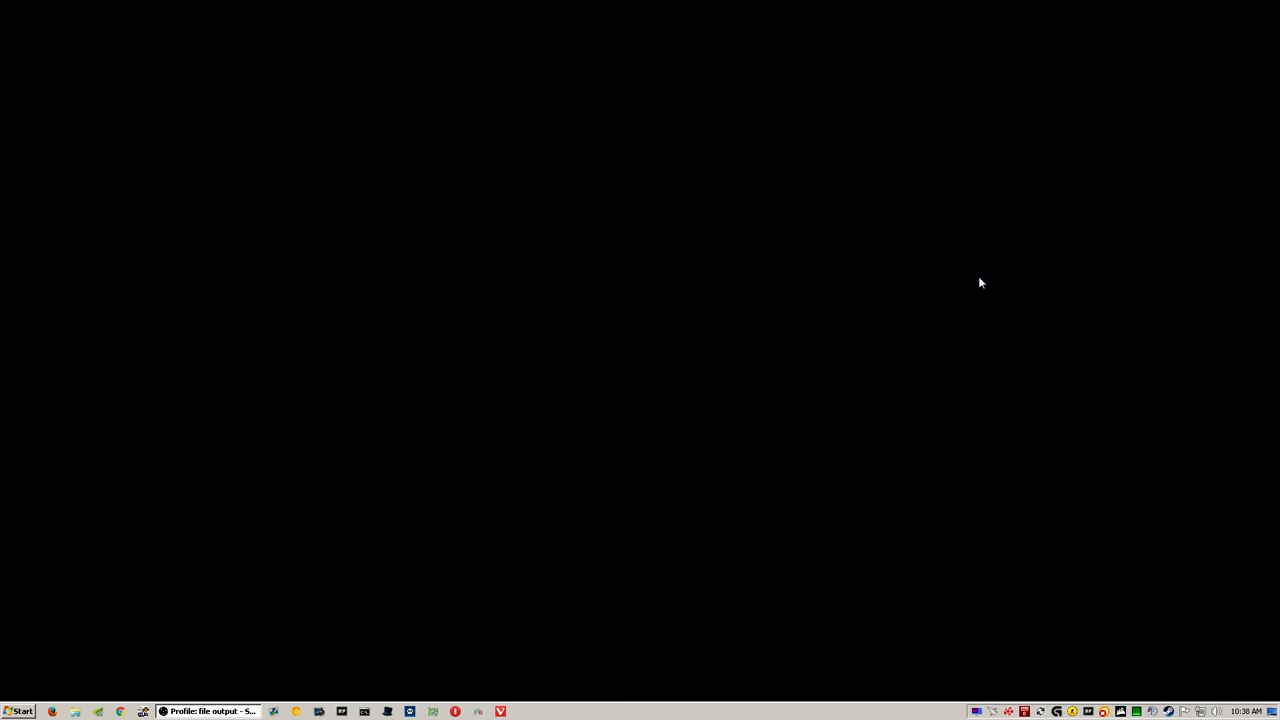
mouse_move(87, 630)
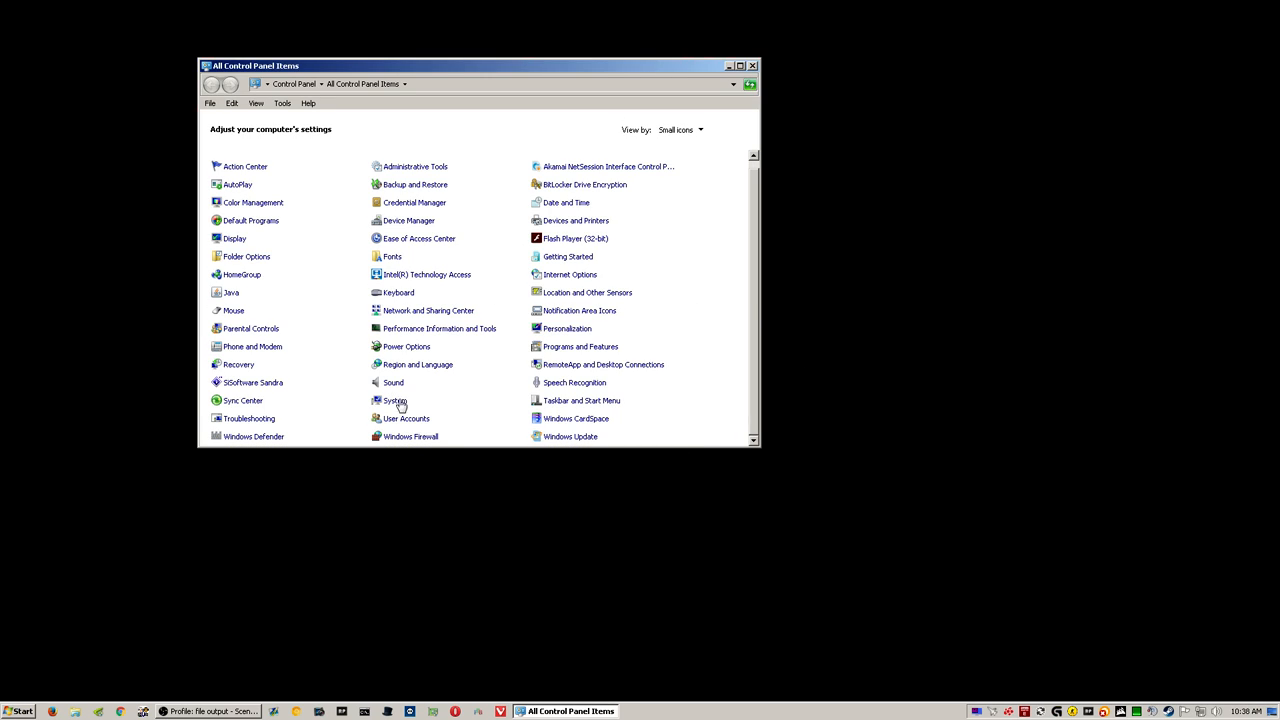
Step: Reach the Environment Variables dialog through System and its advanced system settings
click(395, 400)
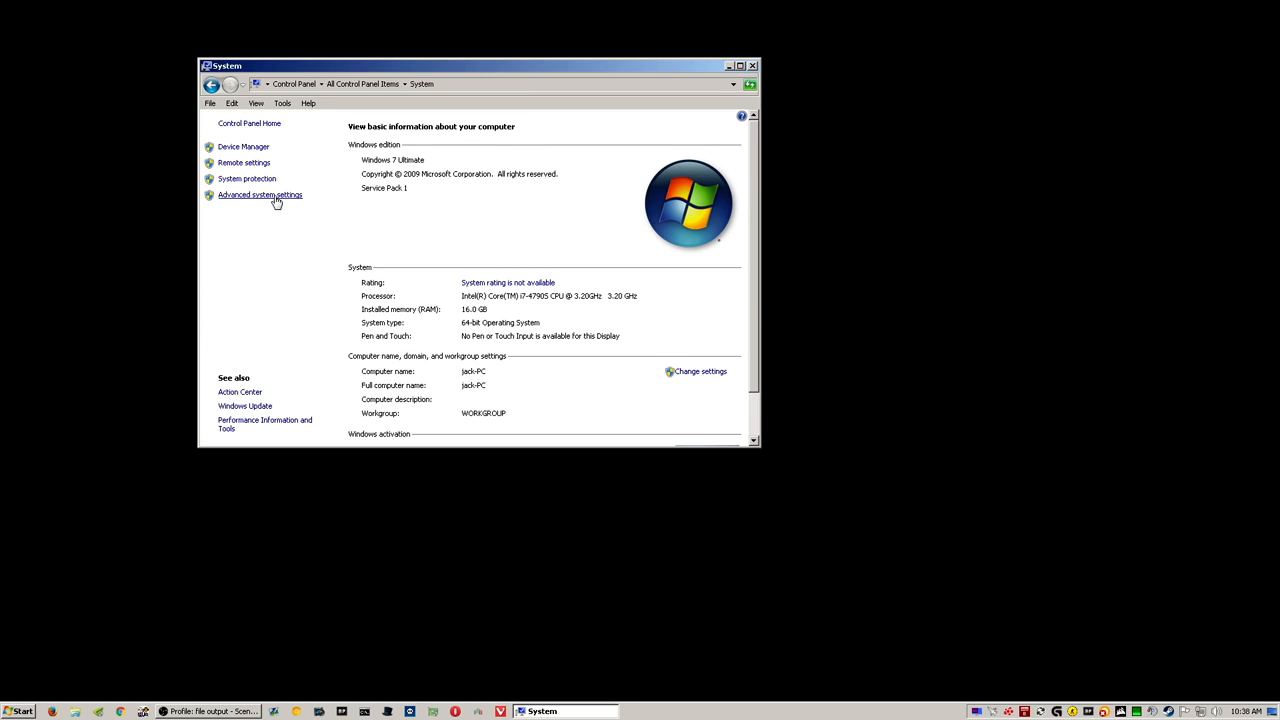
click(260, 194)
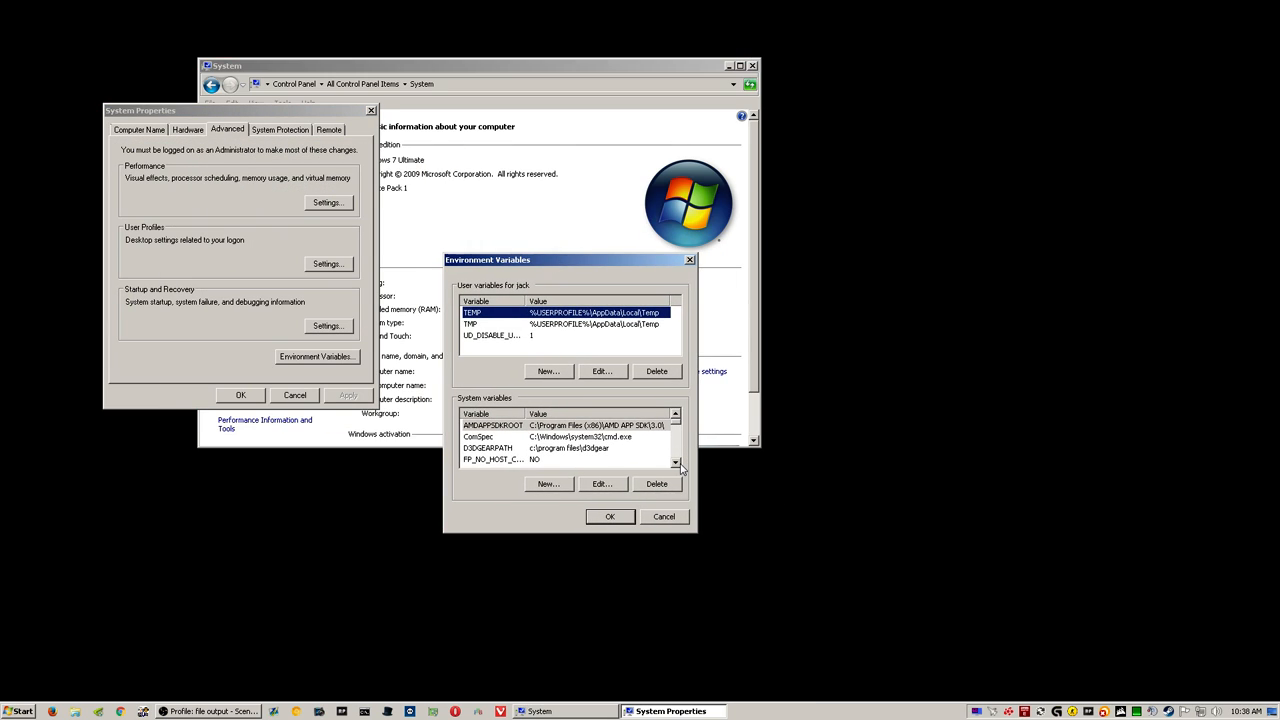
Step: Scroll the System variables list to the USRLOCALCSGO entry pointing into the Steam folder
click(676, 461)
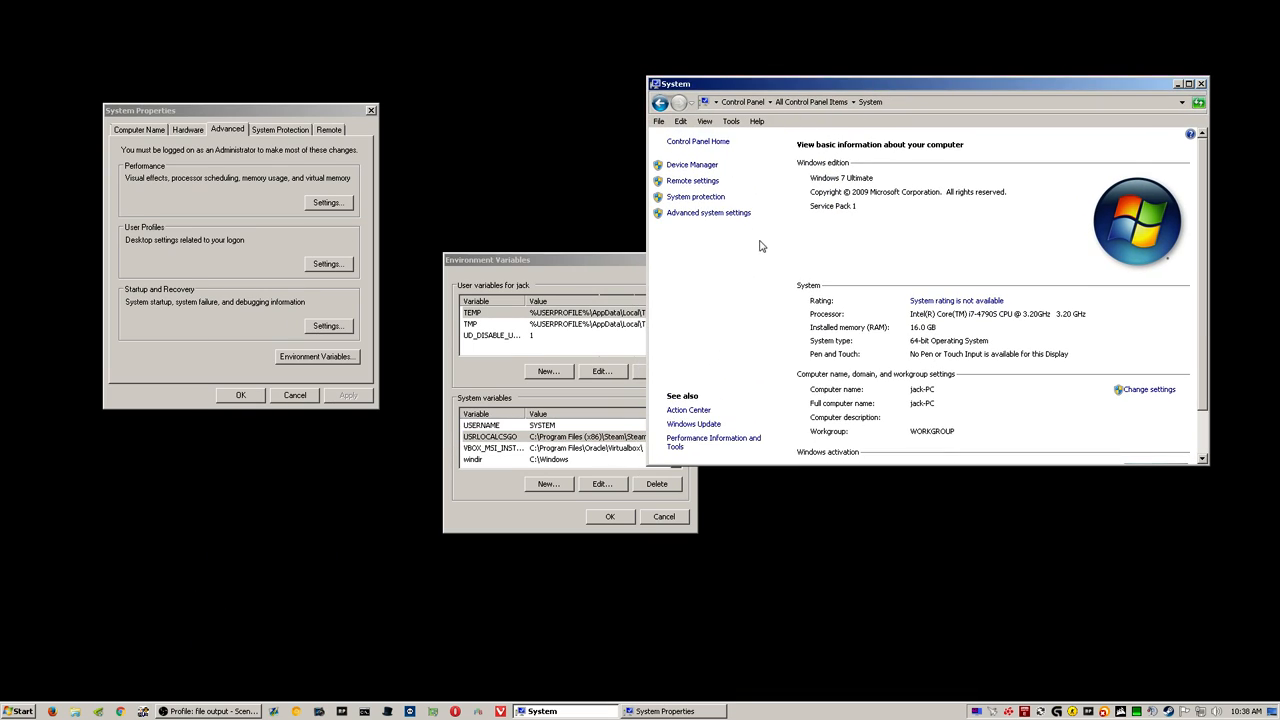
mouse_move(250, 361)
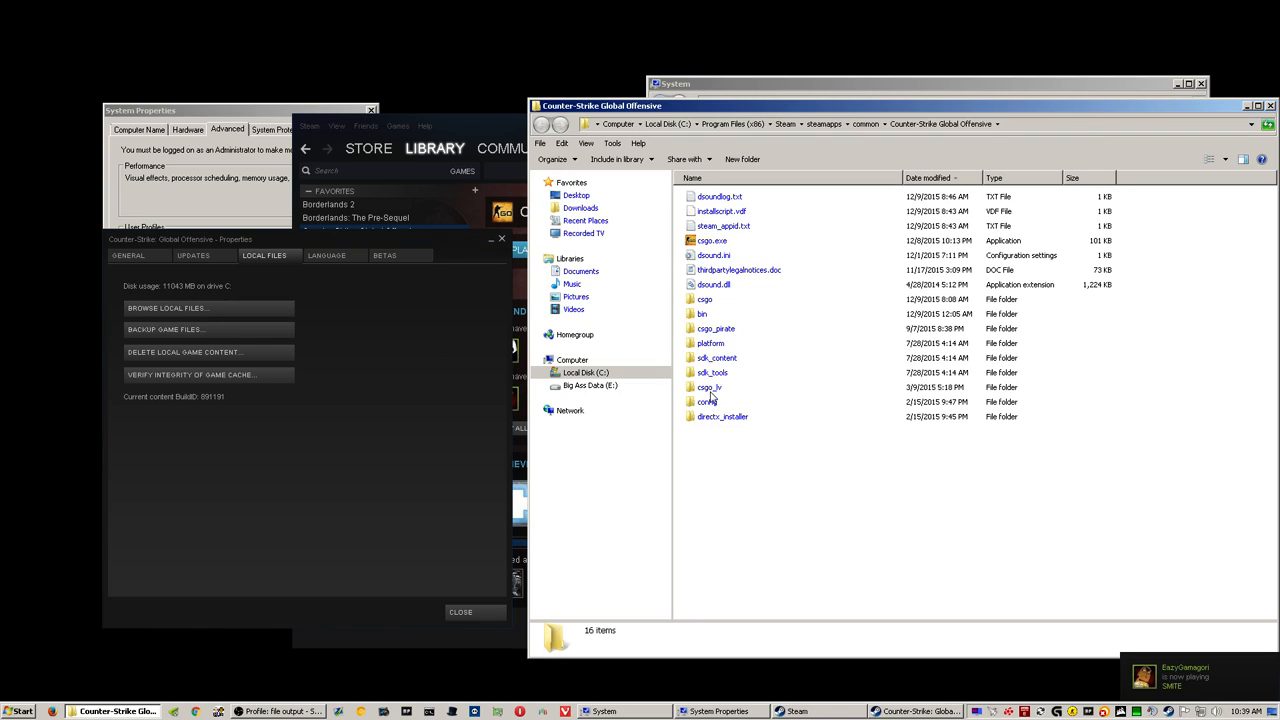
Step: Go into csgo\cfg and pick out video.txt
double_click(705, 299)
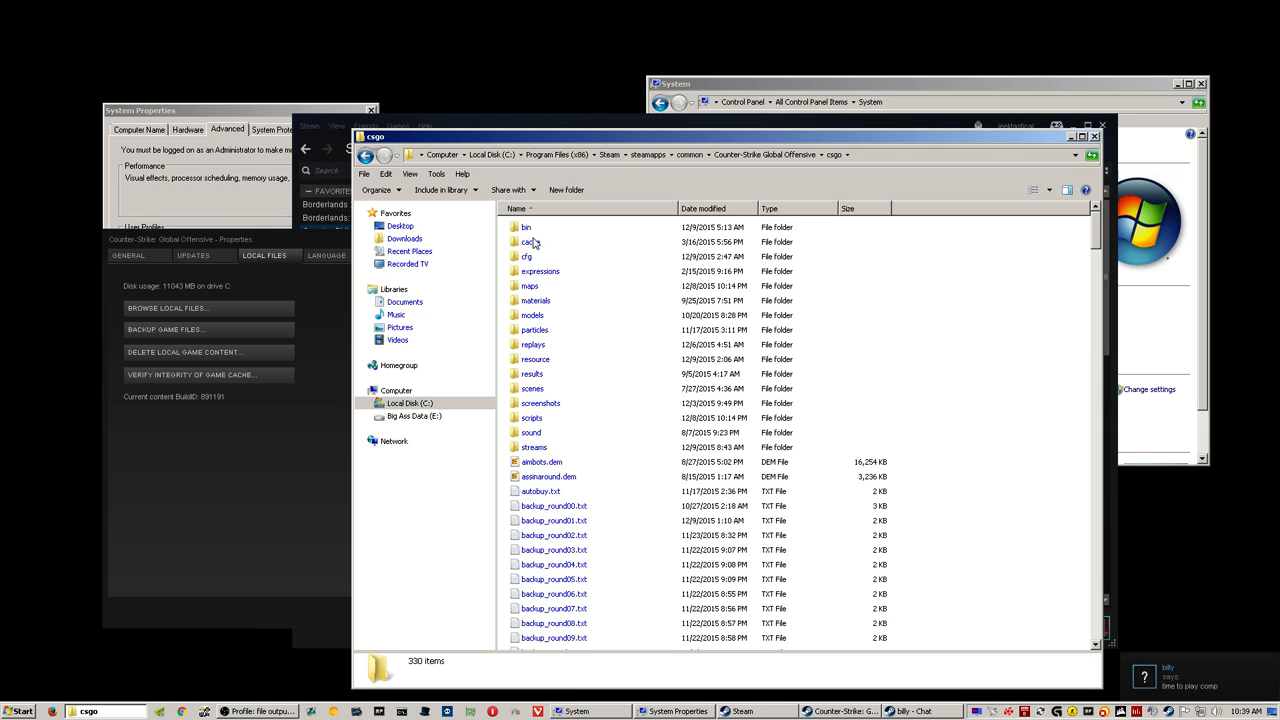
double_click(531, 256)
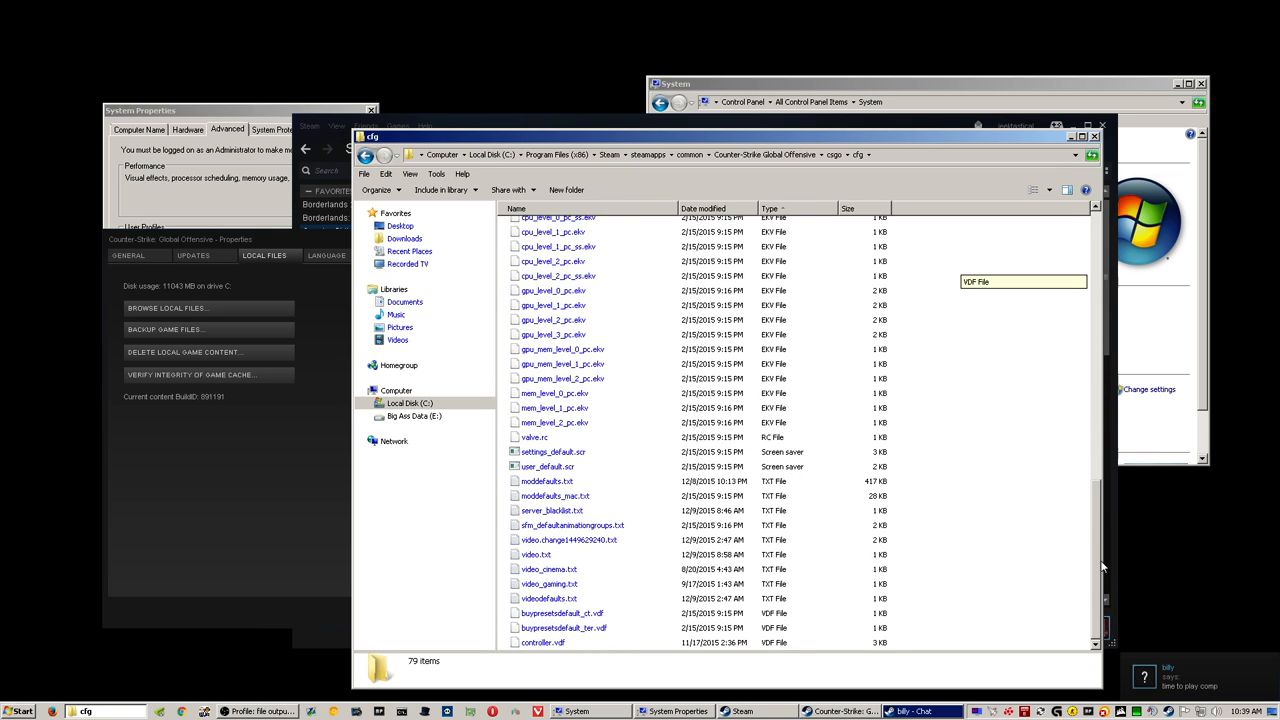
click(536, 554)
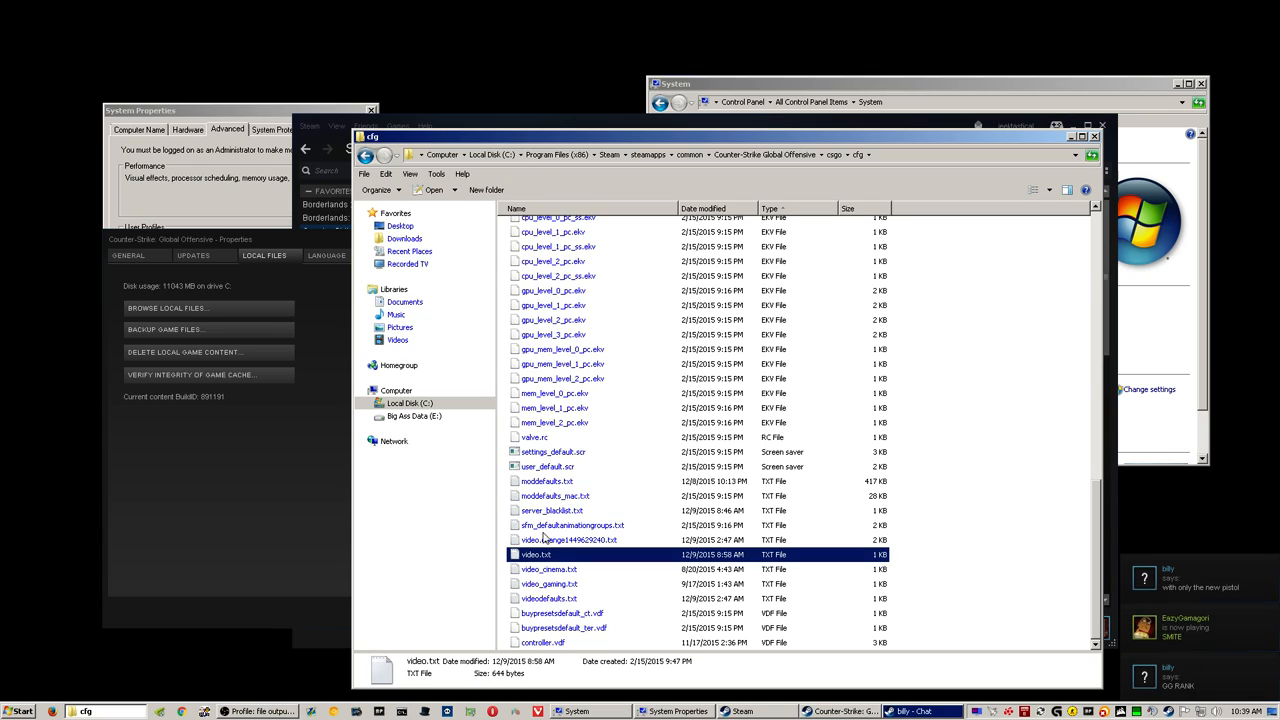
Step: Mark video.txt as Read-only in its Properties and confirm
right_click(535, 554)
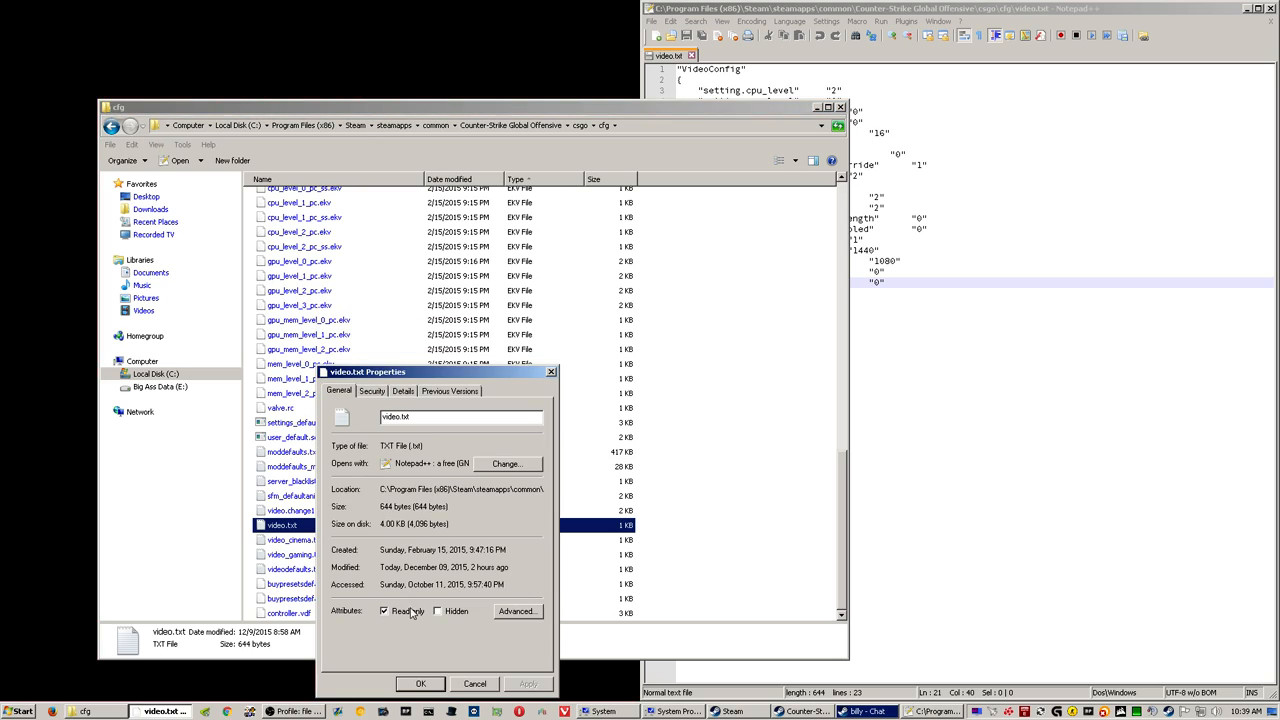
click(420, 683)
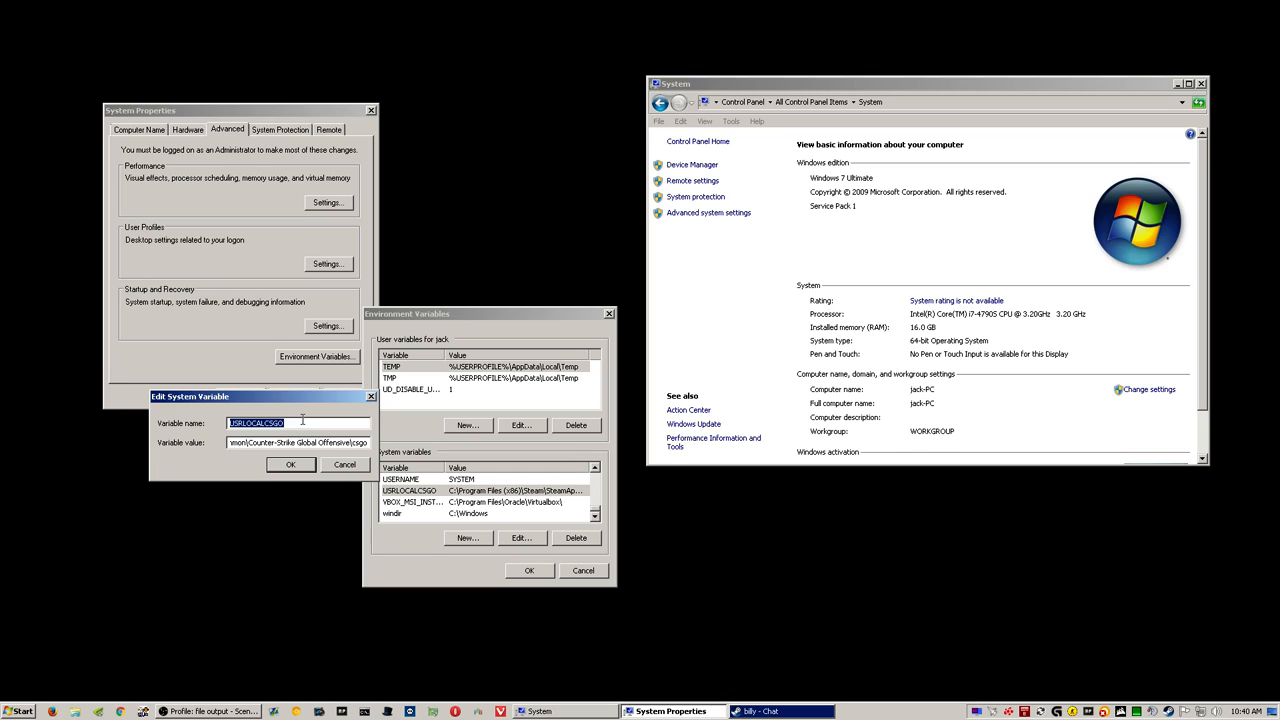
Step: Paste USRLOCALCSGO as the variable name, its value ending in the csgo folder
right_click(297, 422)
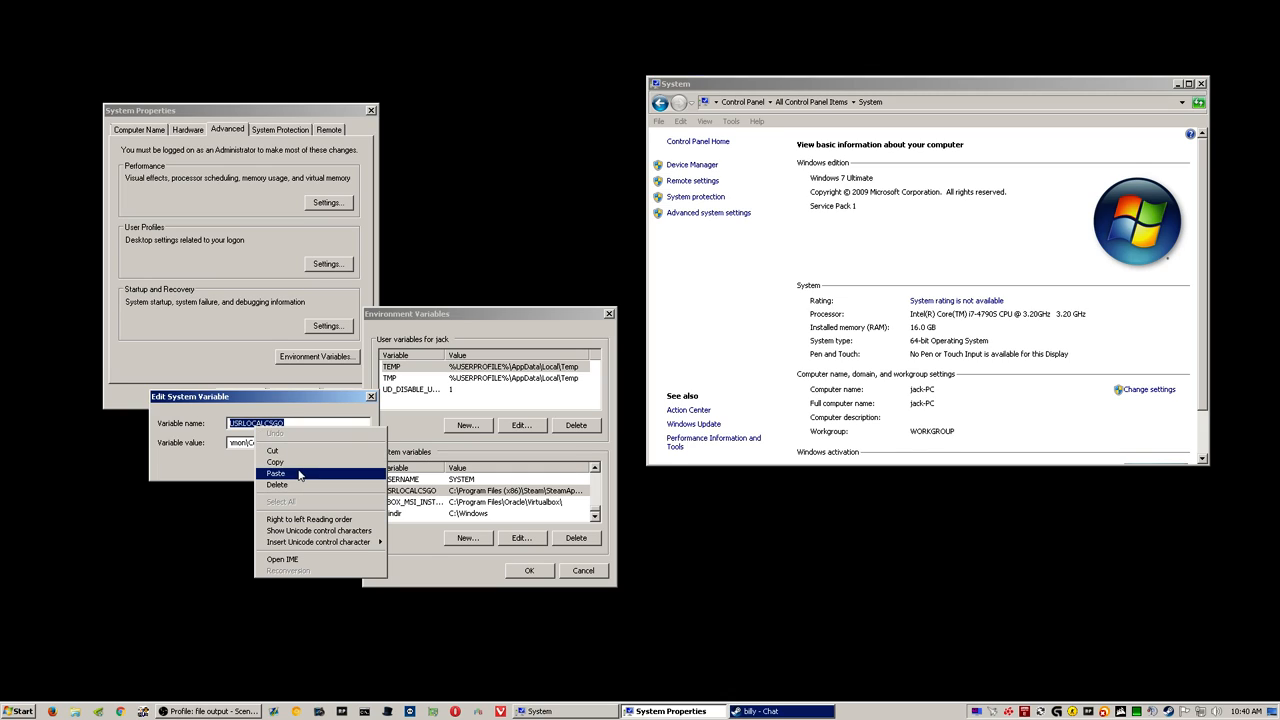
click(276, 473)
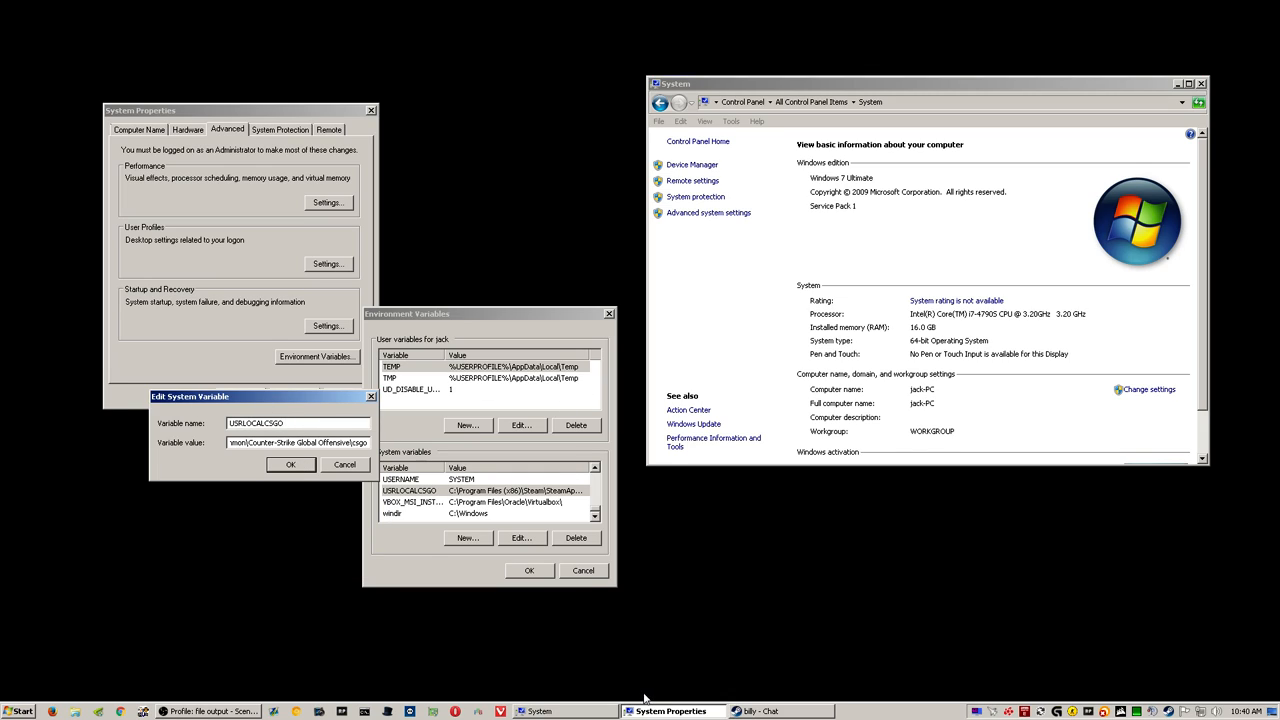